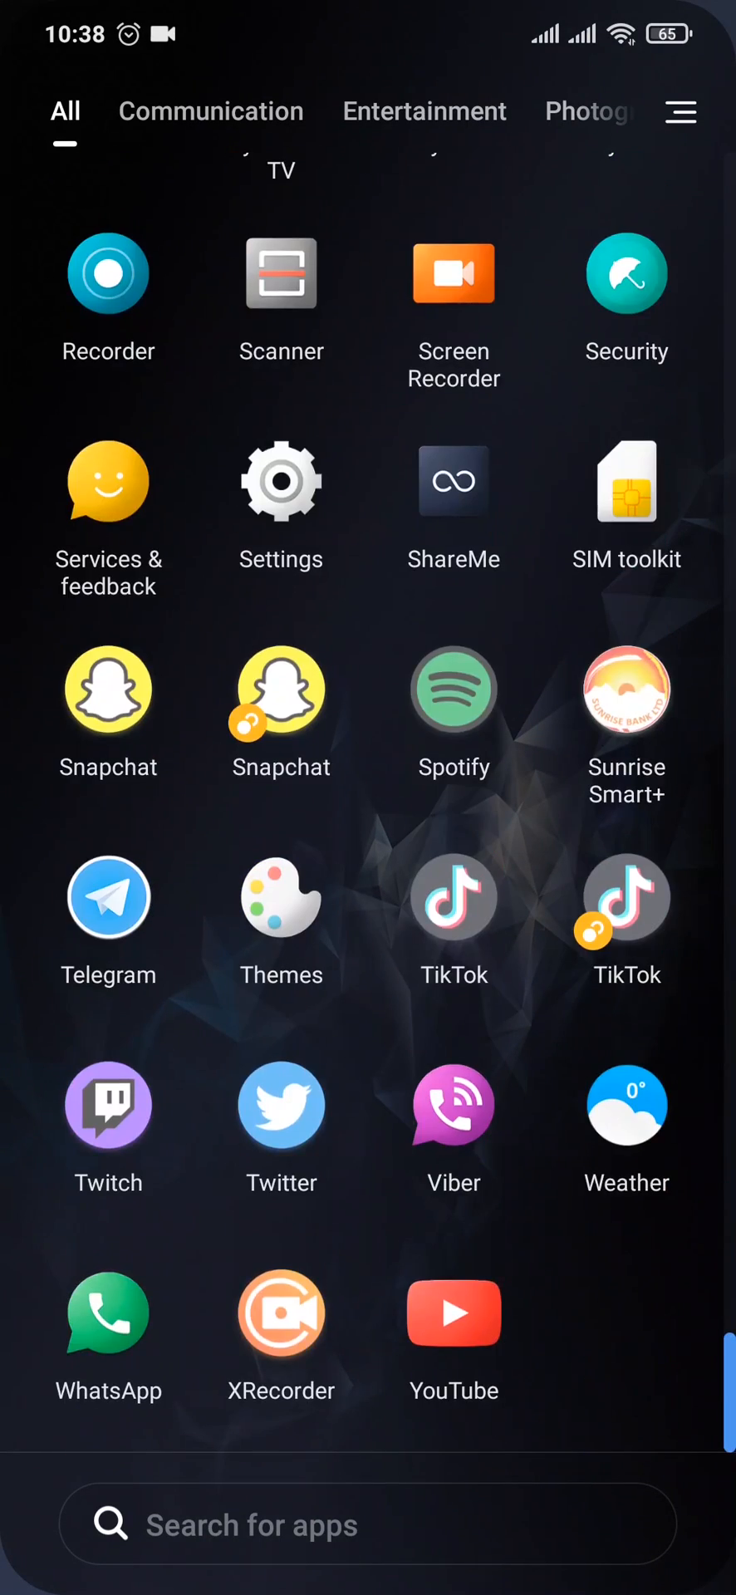
Launch TikTok from the app drawer to reach its log-in screen.
click(454, 897)
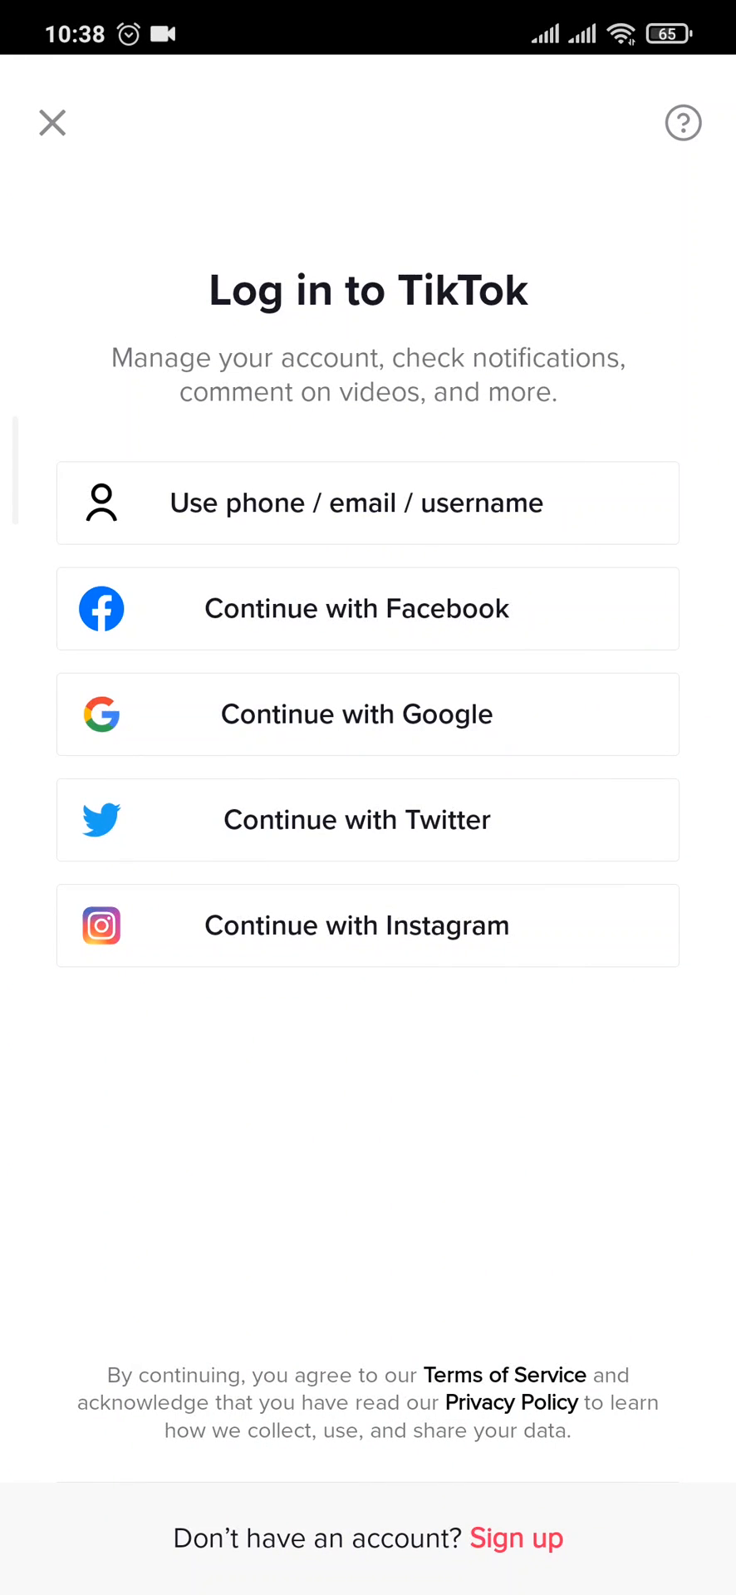
Choose phone/email/username log-in and start the forgotten-password recovery.
click(369, 501)
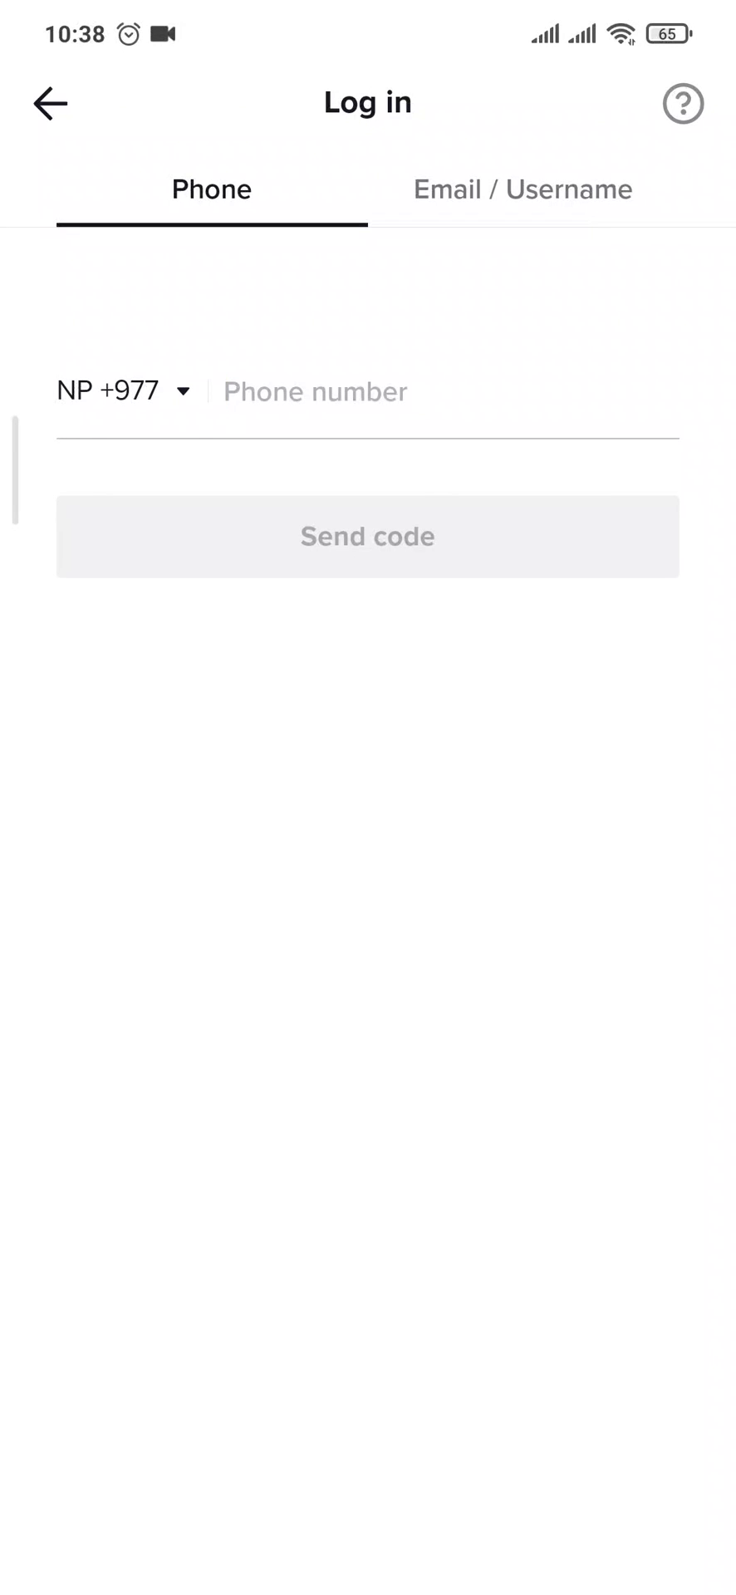
click(521, 189)
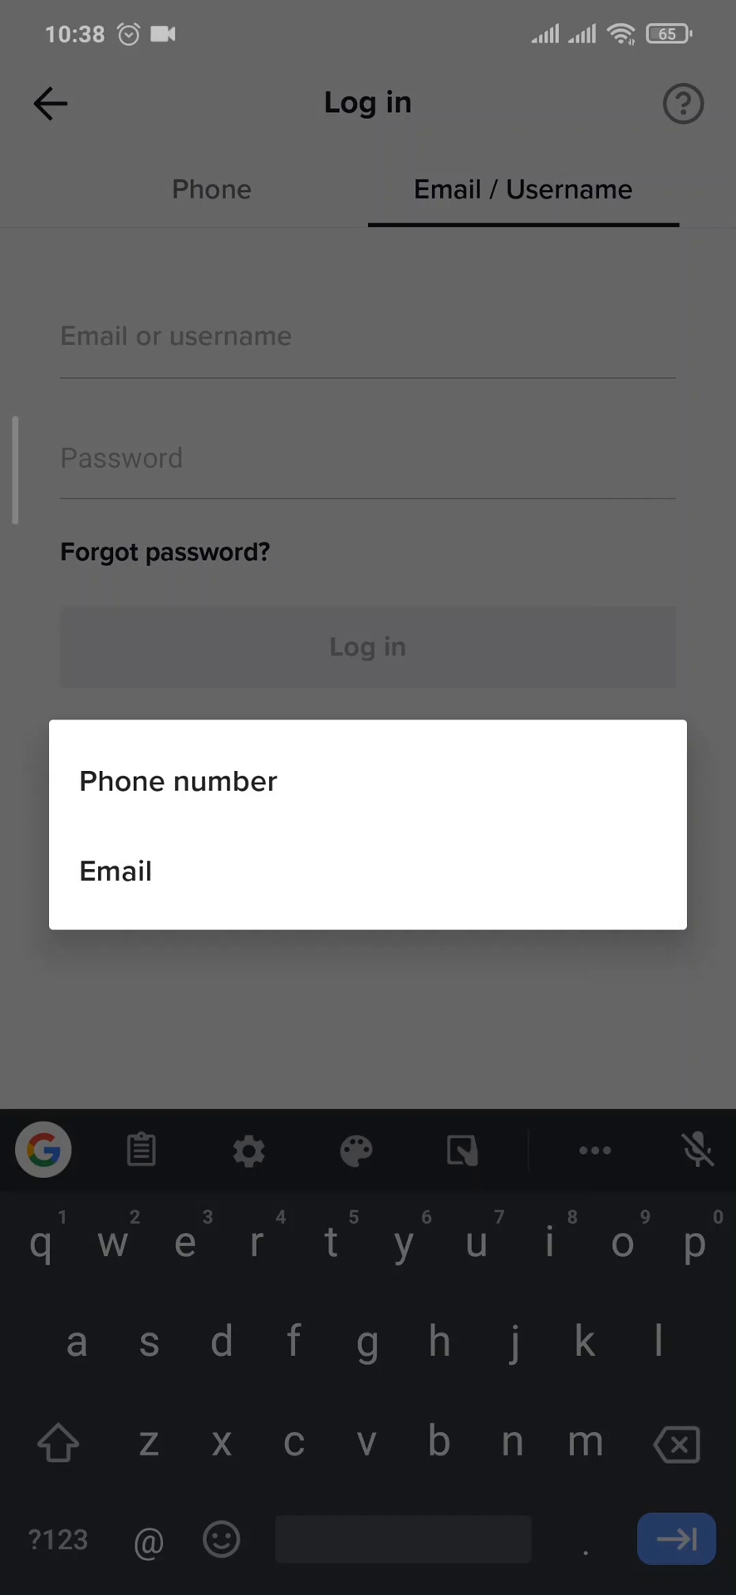
Recover via phone number and enter the account's number to receive a code.
click(178, 781)
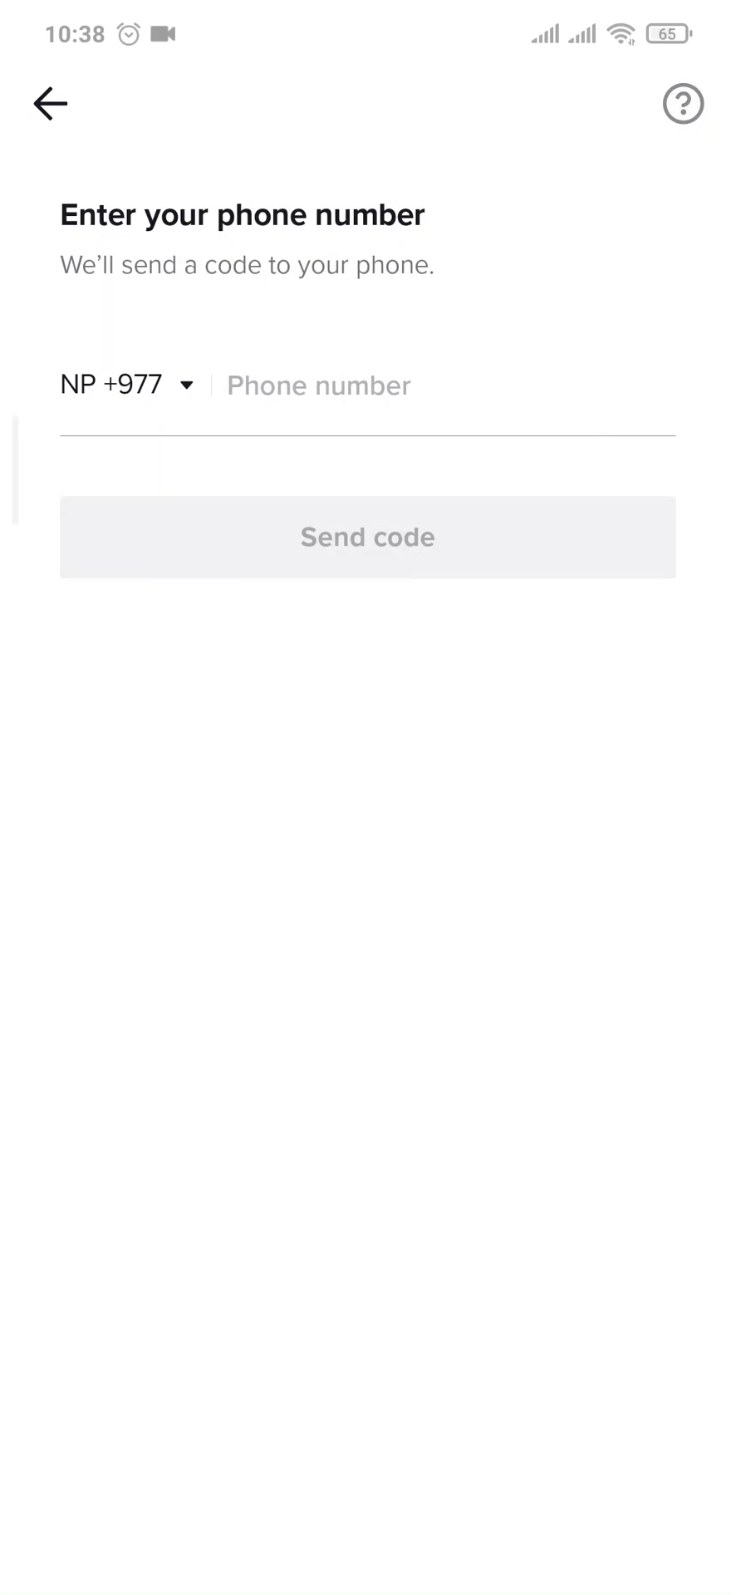
click(319, 384)
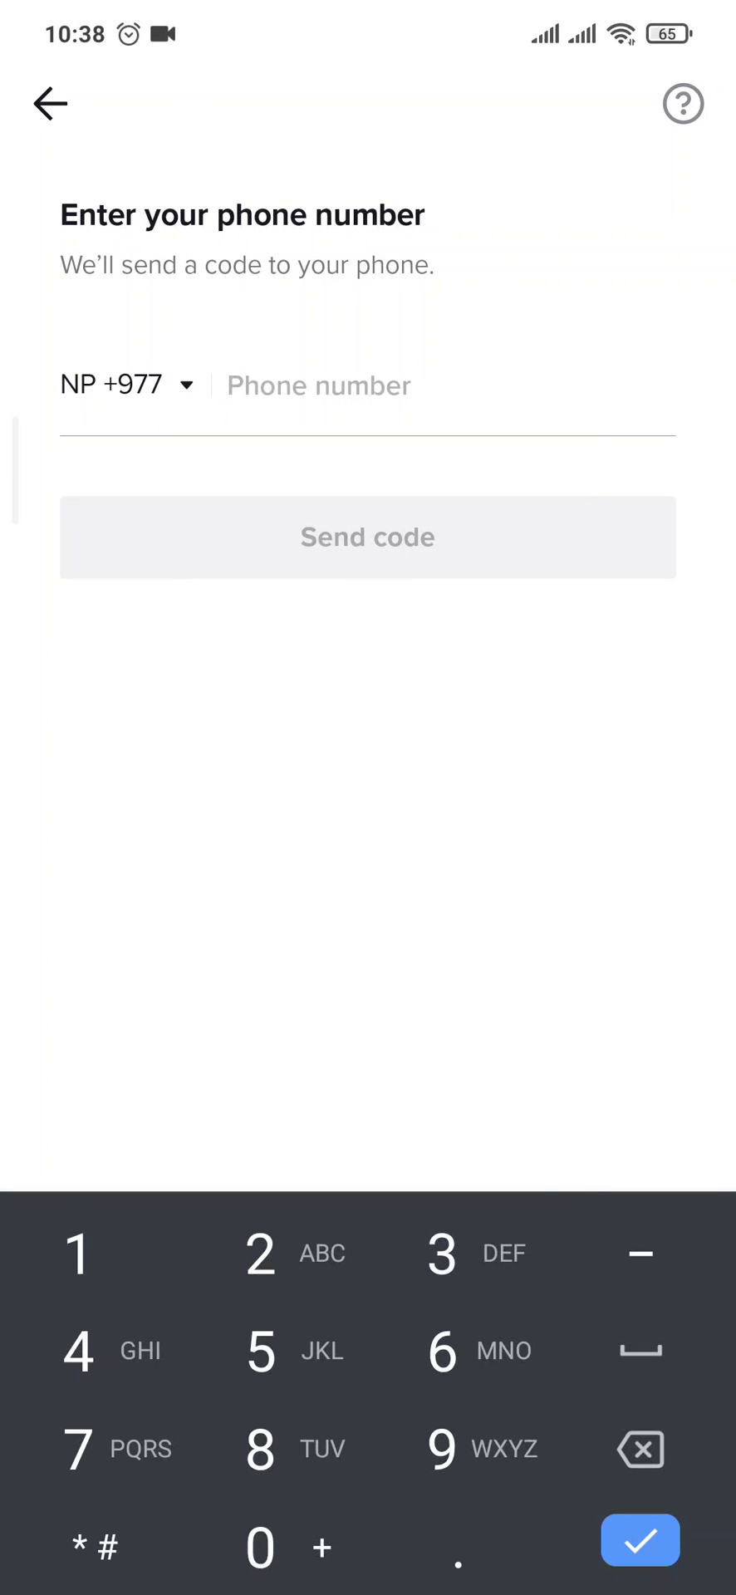
click(365, 536)
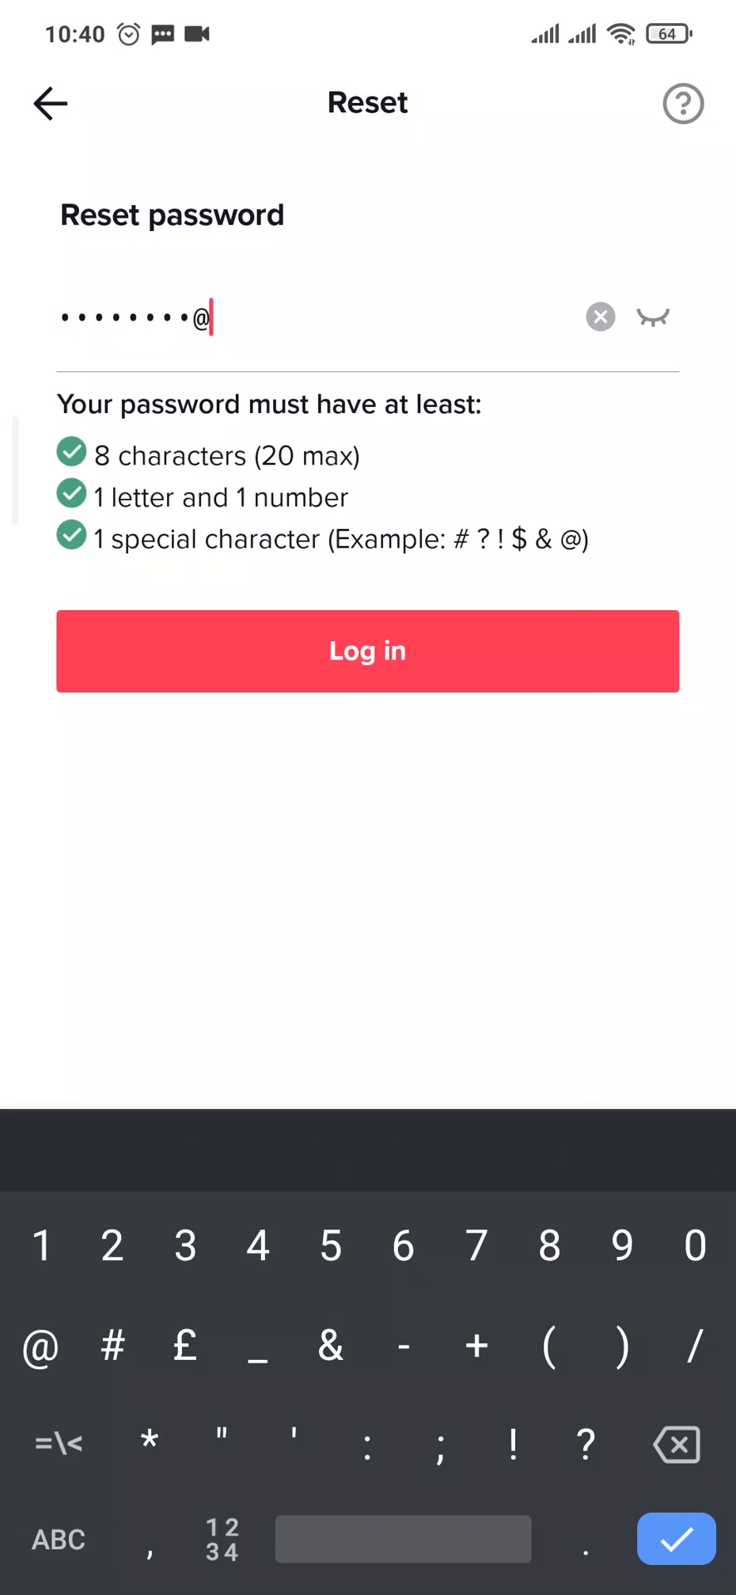
Enter a compliant new password and log in to the For You feed.
key(Backspace)
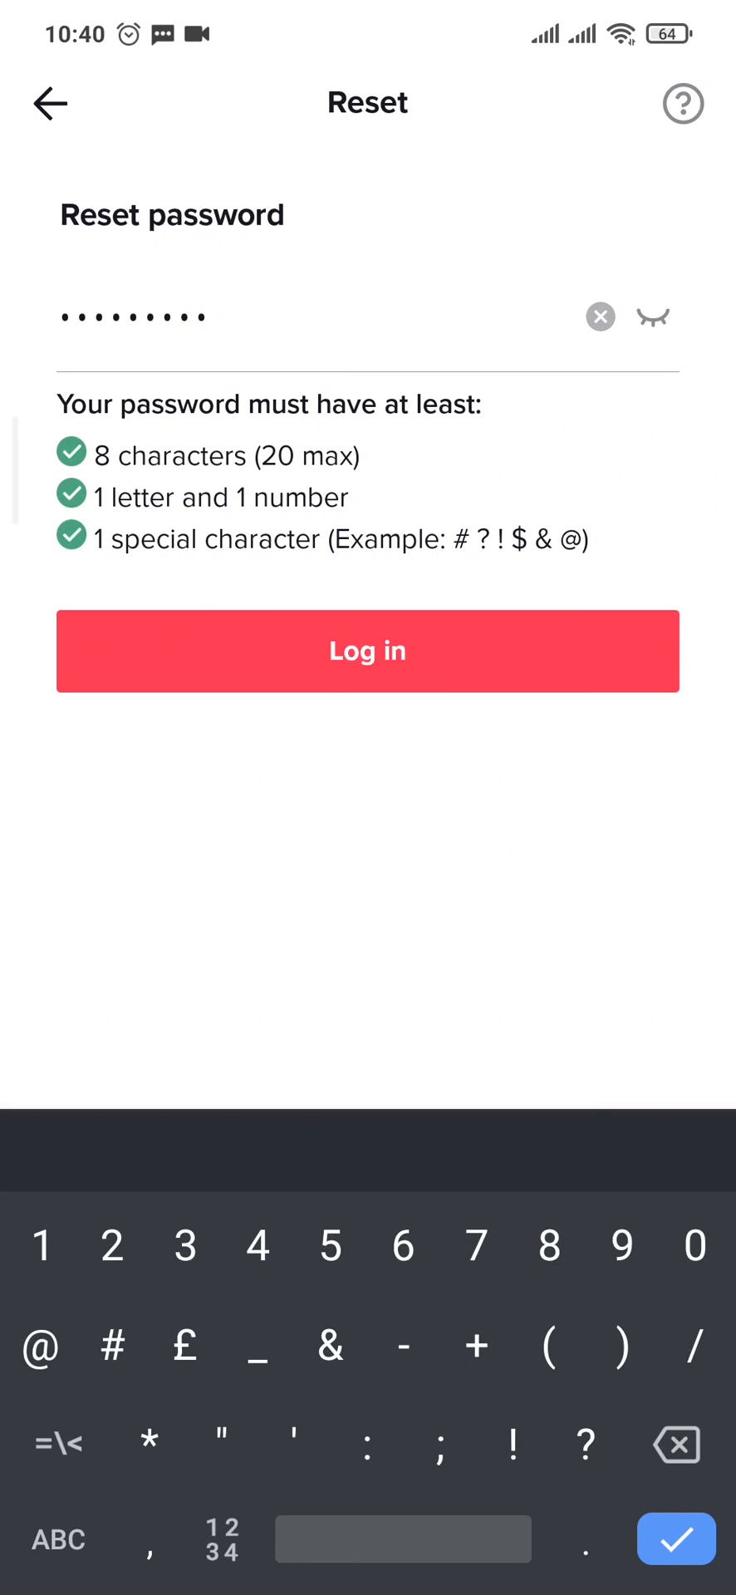
click(367, 652)
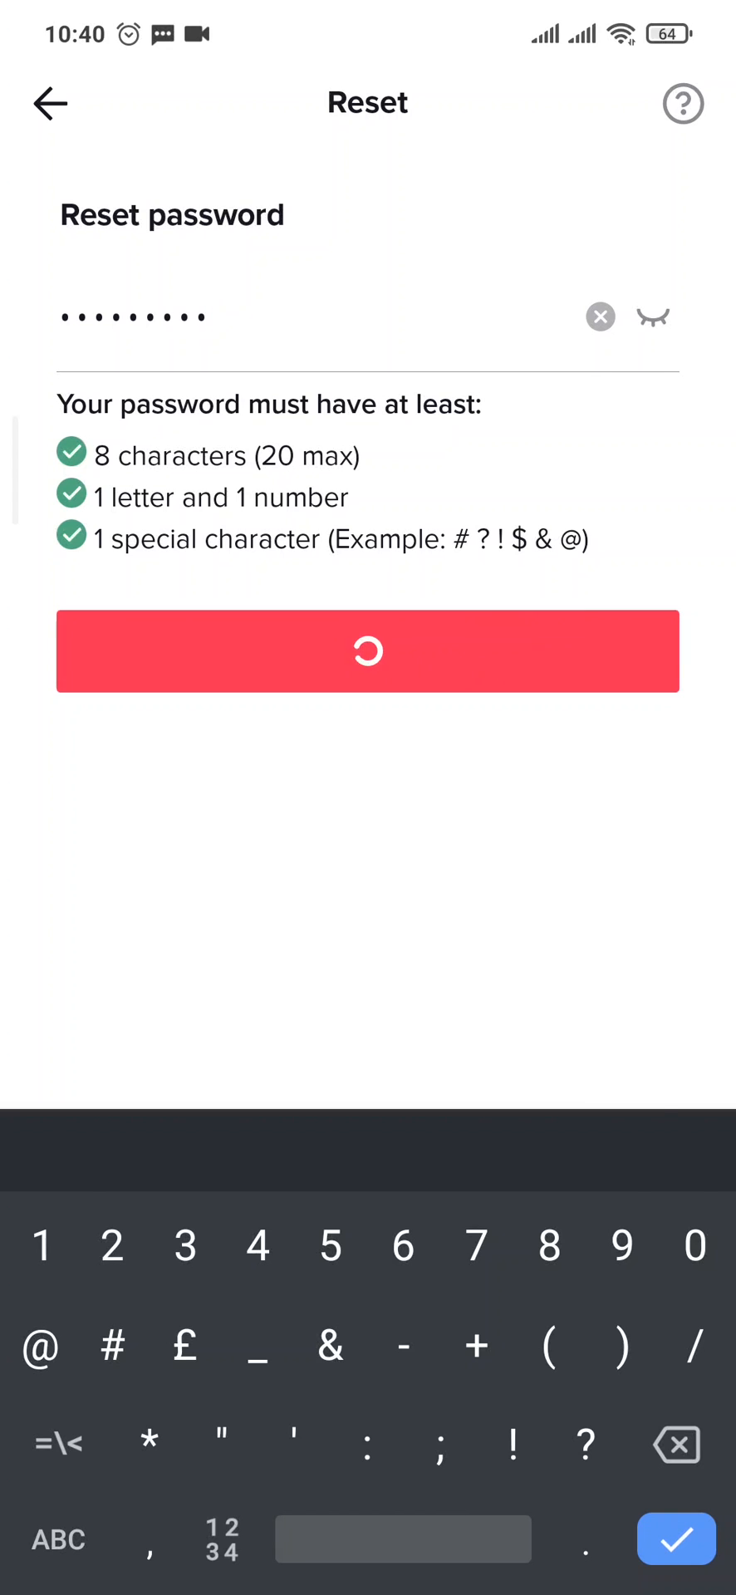
click(367, 652)
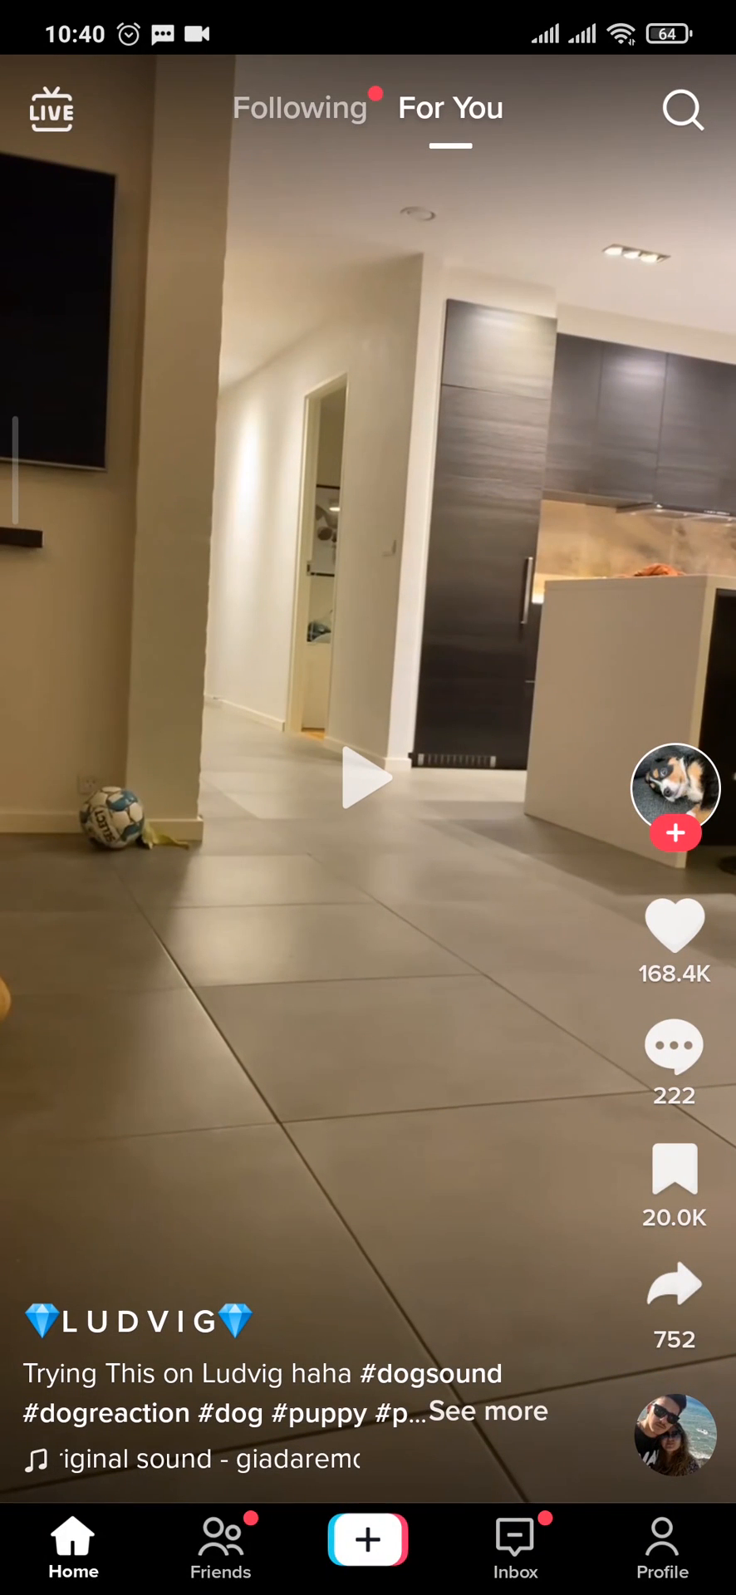